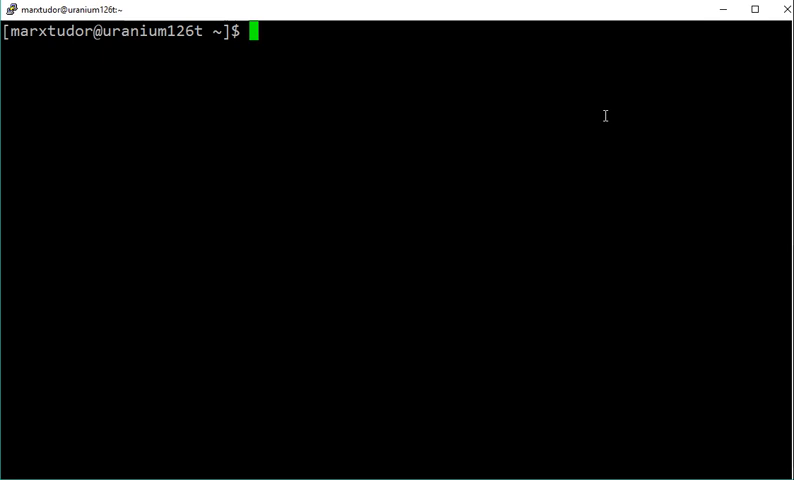
Step: Run 'sudo yum install epel-release' and supply the sudo password
{"action": "type", "text": "s"}
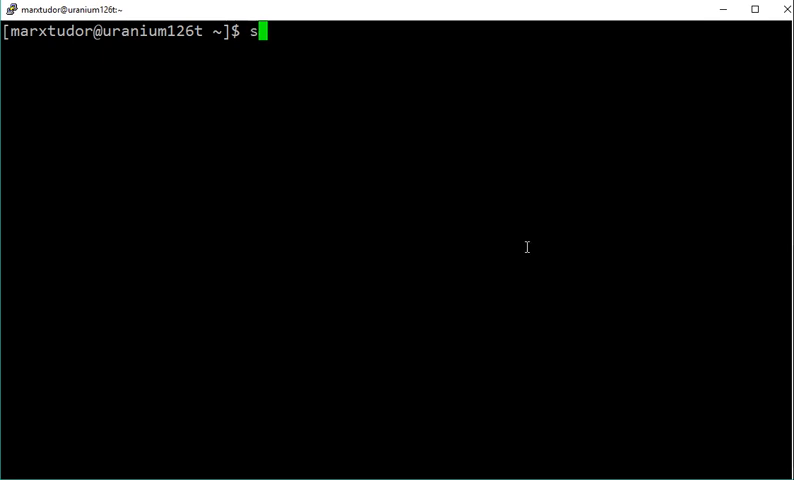
{"action": "type", "text": "udo yum"}
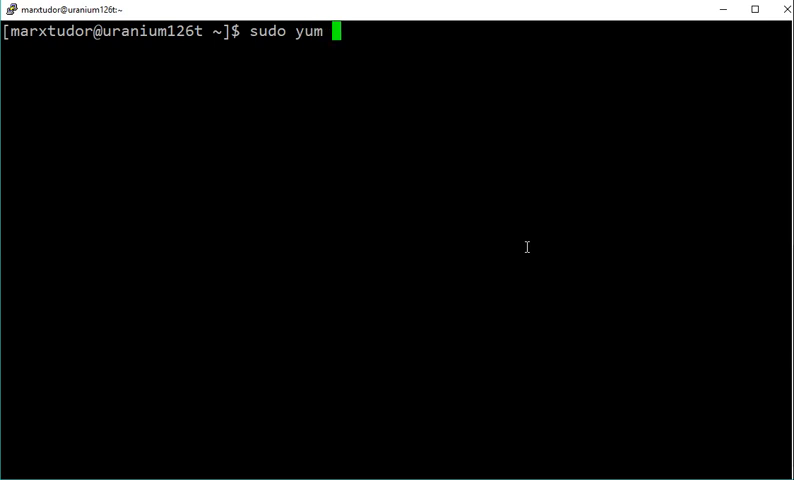
{"action": "type", "text": "insta"}
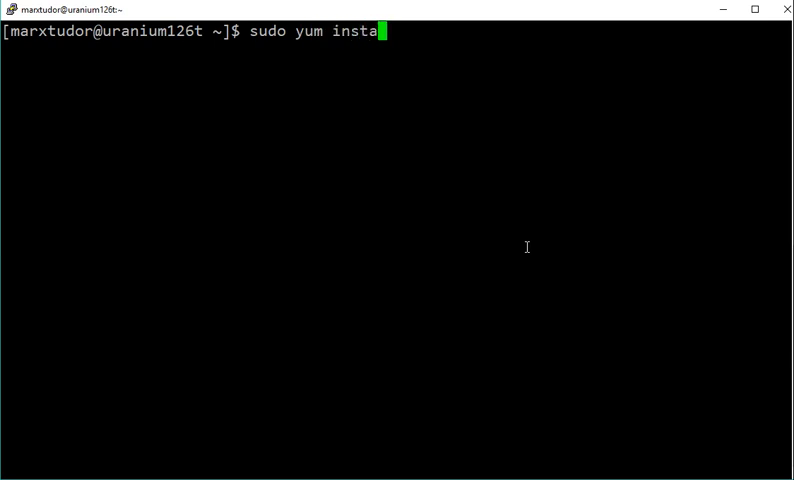
{"action": "type", "text": "ll"}
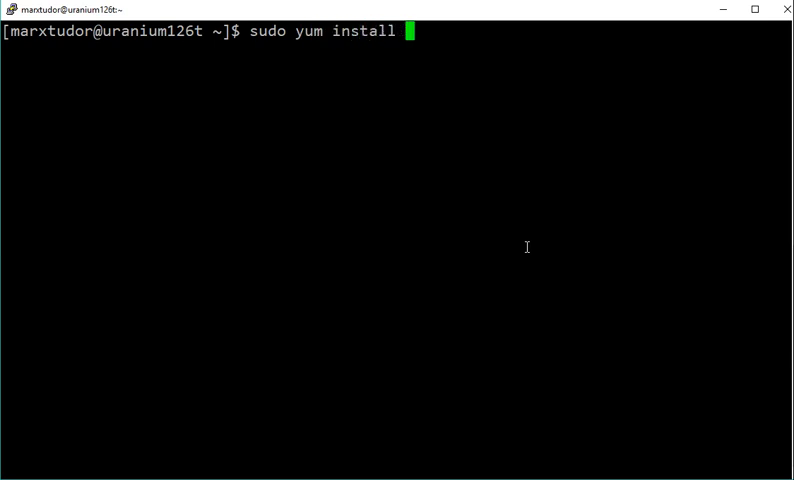
{"action": "type", "text": "epel-"}
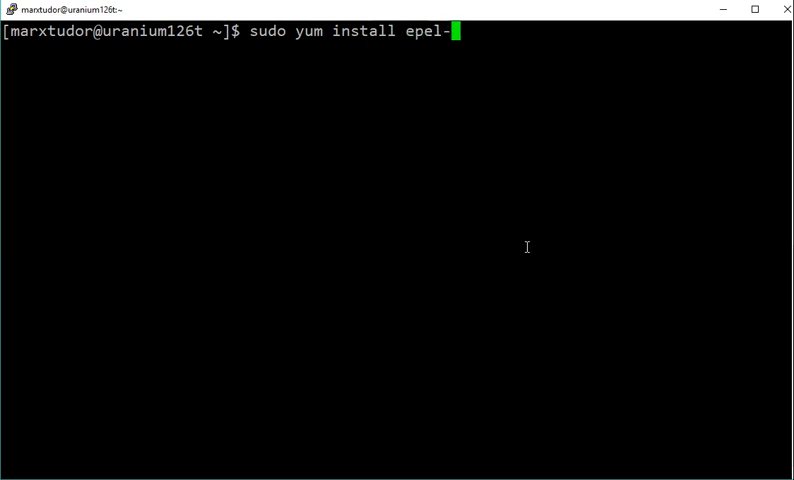
{"action": "type", "text": "rele"}
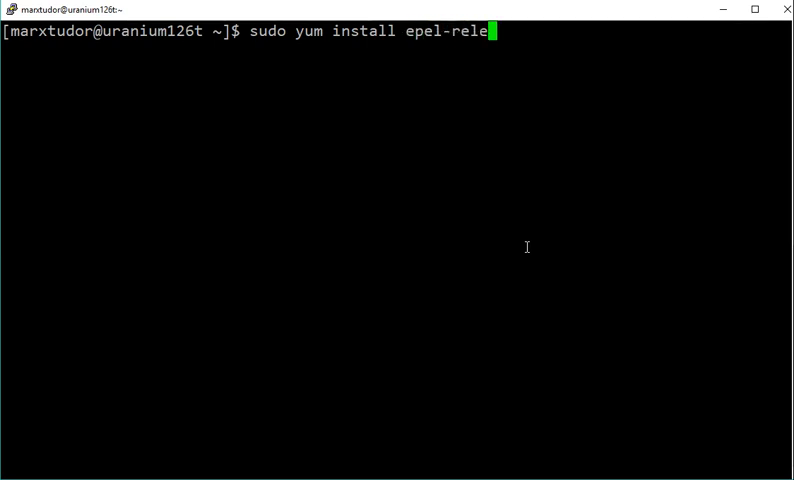
{"action": "key", "text": "Return"}
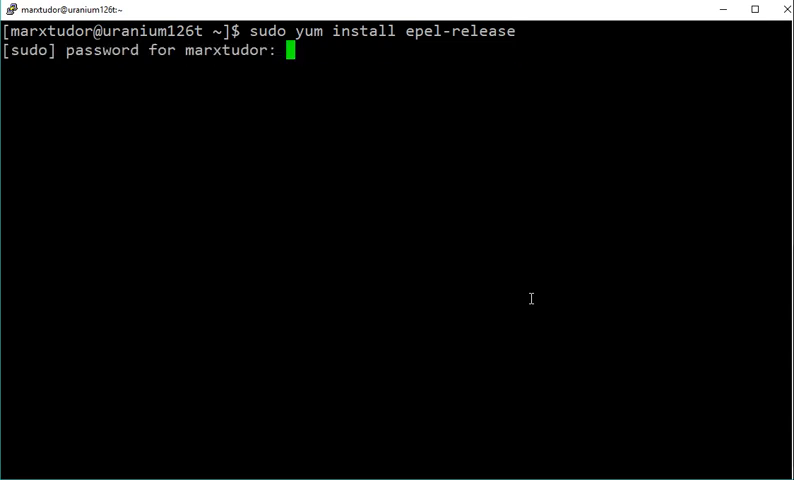
{"action": "key", "text": "Return"}
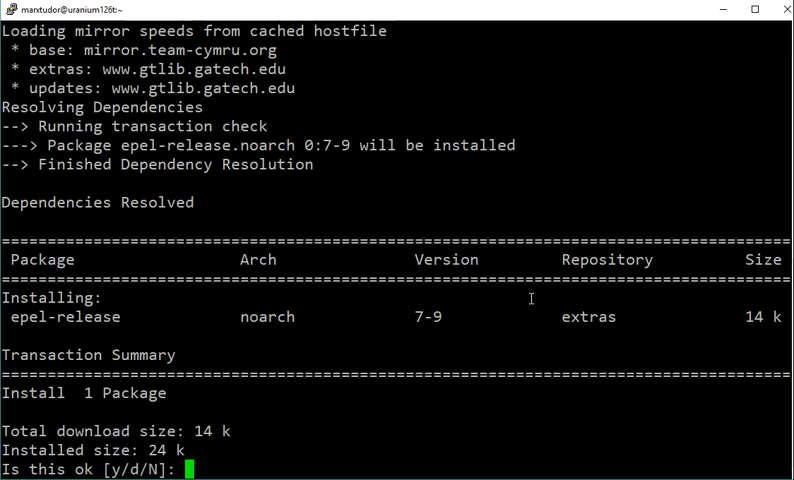
Step: Confirm the epel-release install with 'y' and run the remi-release-7 repository install
{"action": "type", "text": "y"}
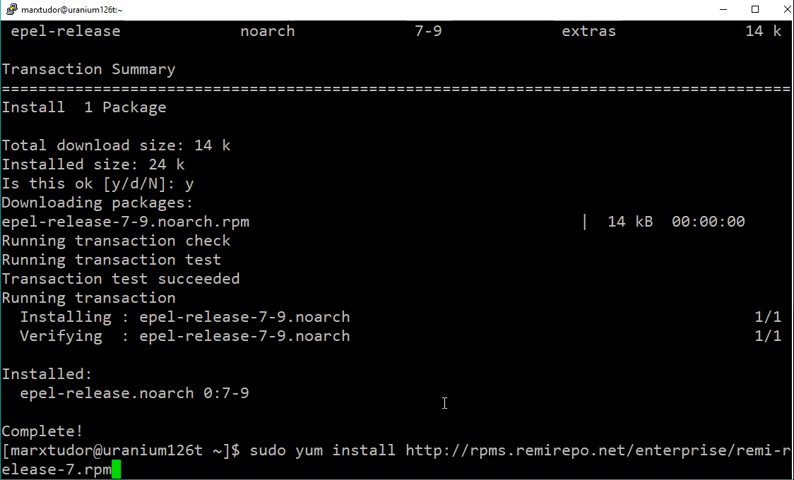
{"action": "key", "text": "Return"}
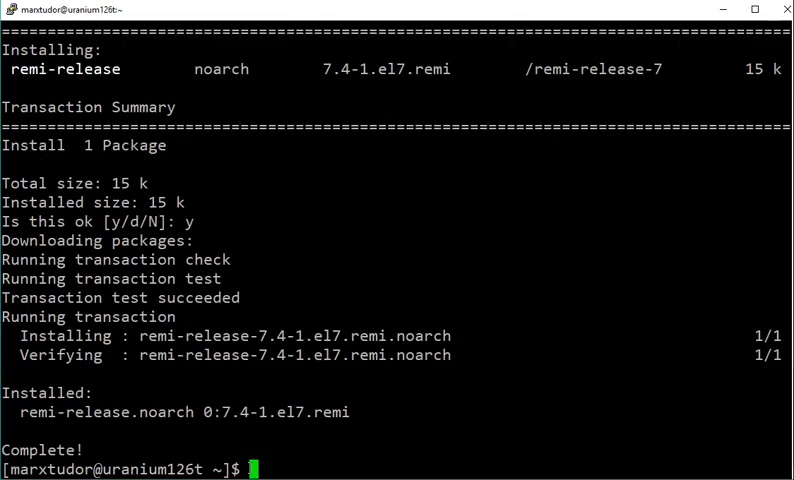
Step: Run 'sudo yum install yum-utils' and supply the sudo password
{"action": "type", "text": "sudo"}
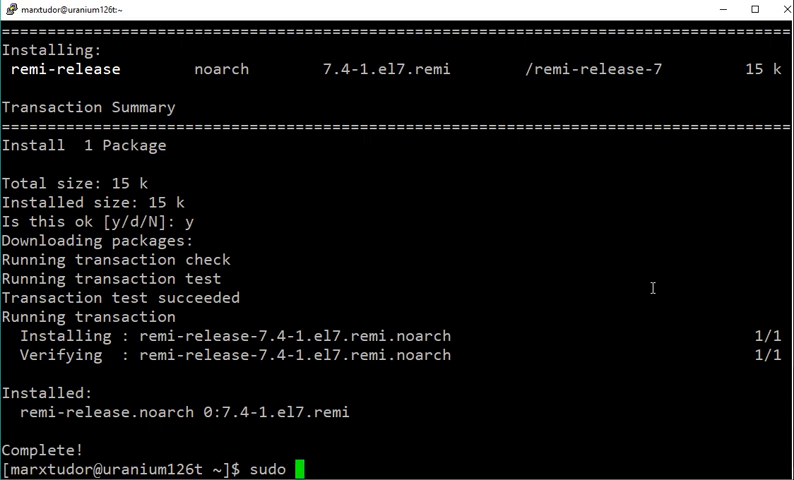
{"action": "type", "text": "yum install"}
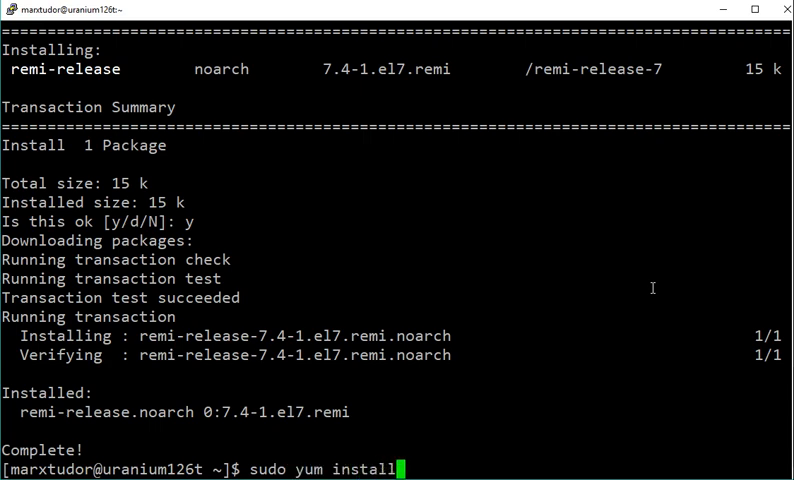
{"action": "type", "text": "yum-un"}
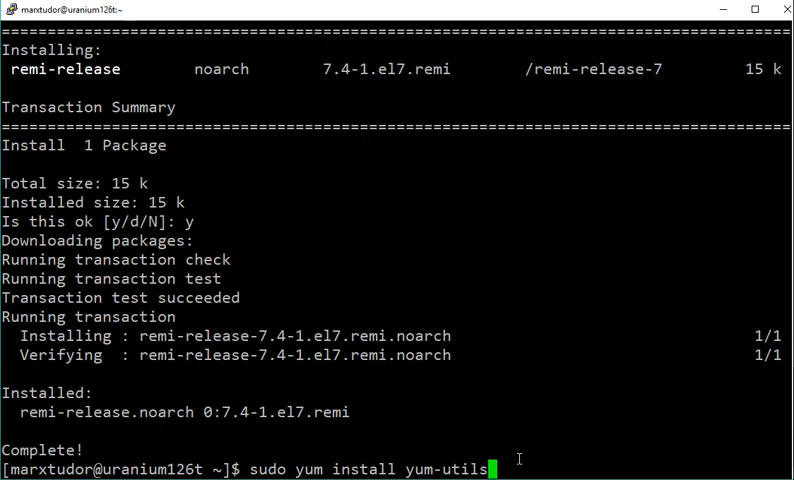
{"action": "key", "text": "Return"}
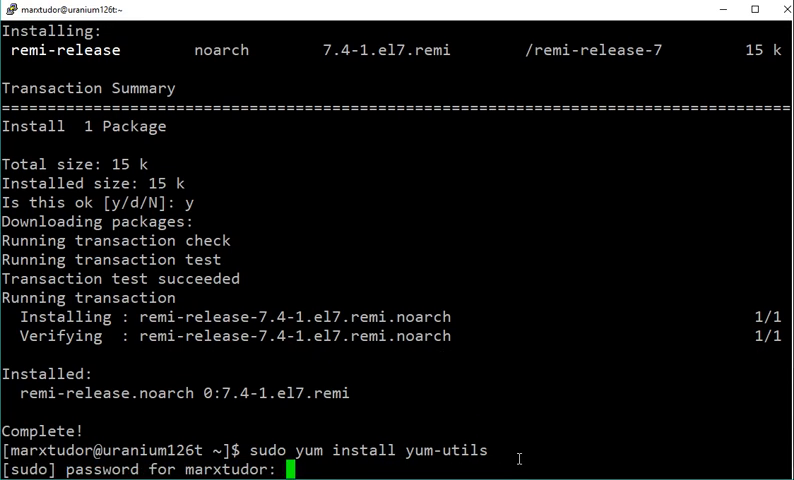
{"action": "key", "text": "Return"}
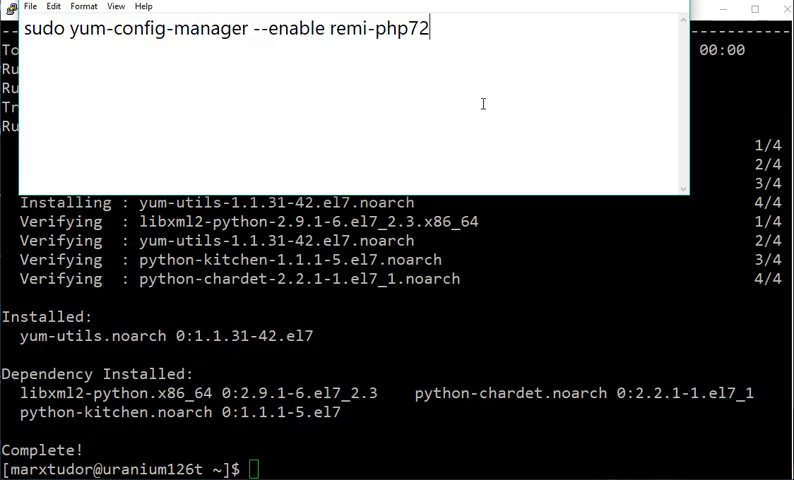
{"action": "mouse_move", "coordinate": [518, 112]}
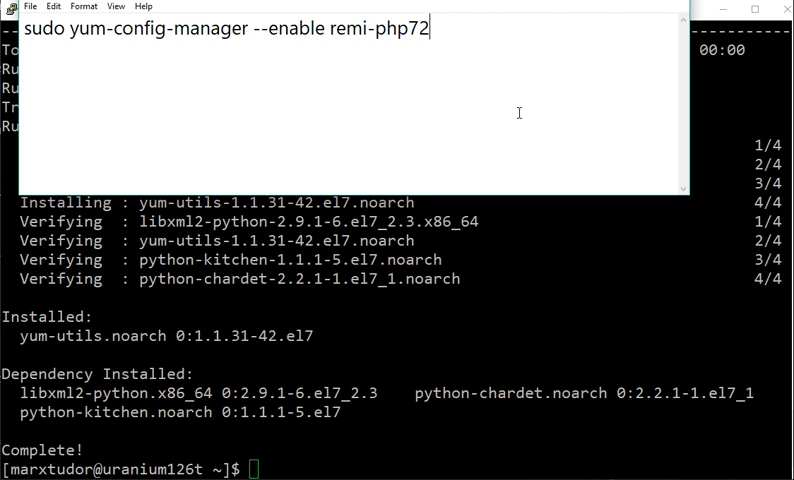
Step: Replace the final digit of the repository name with 0 in the Notepad command
{"action": "key", "text": "BackSpace"}
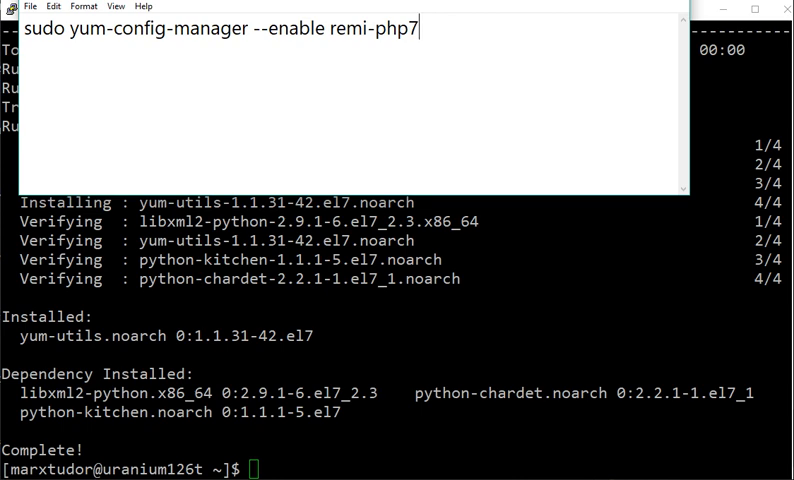
{"action": "type", "text": "0"}
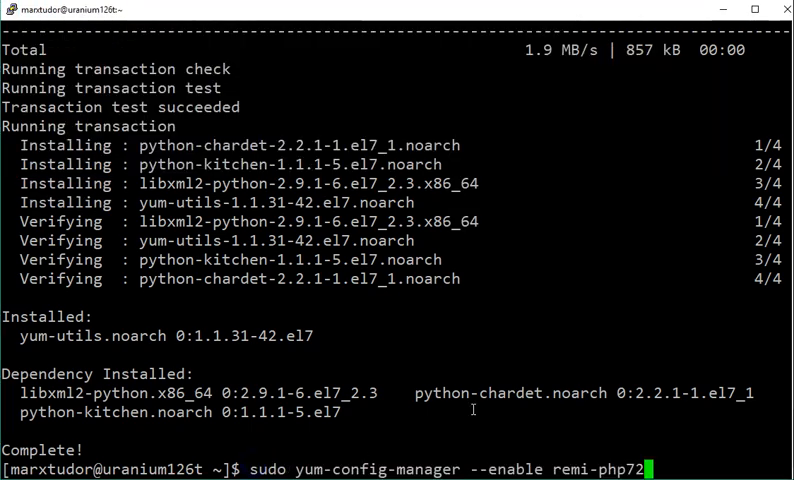
Step: Enable remi-php72, then run 'sudo yum info php' to see PHP 7.2.2 available
{"action": "key", "text": "Return"}
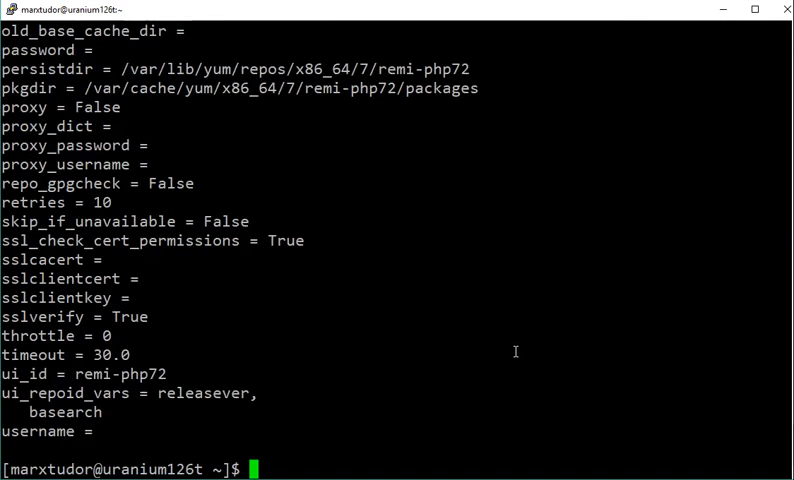
{"action": "type", "text": "sudo"}
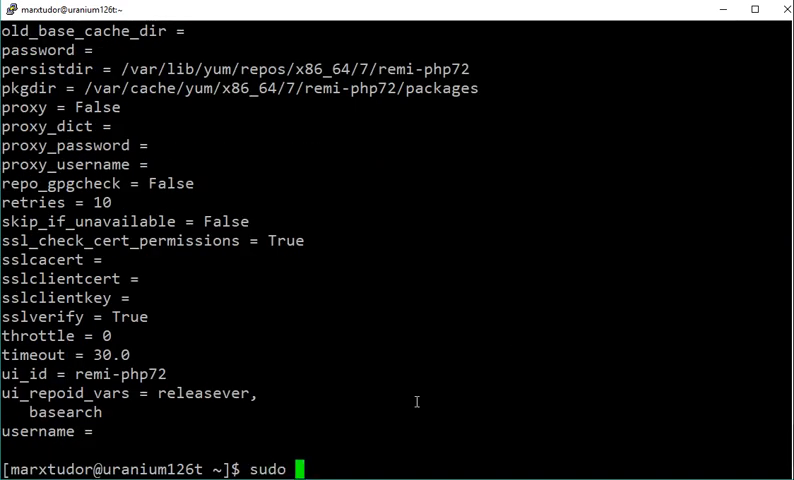
{"action": "type", "text": "yum info"}
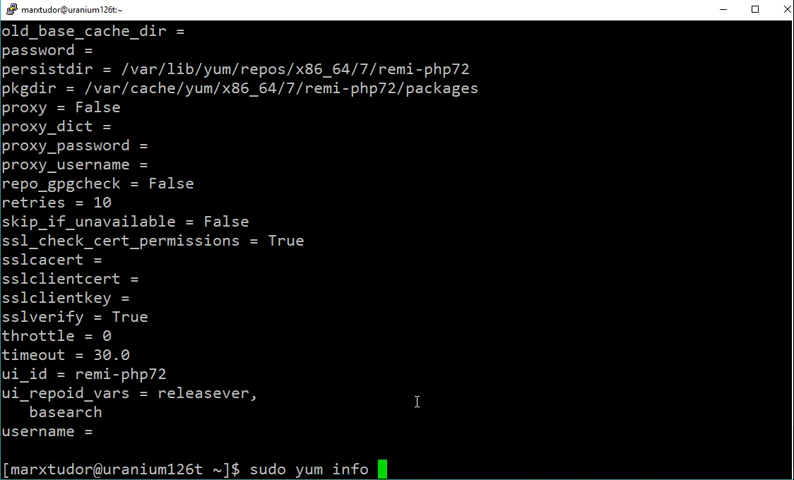
{"action": "type", "text": "php"}
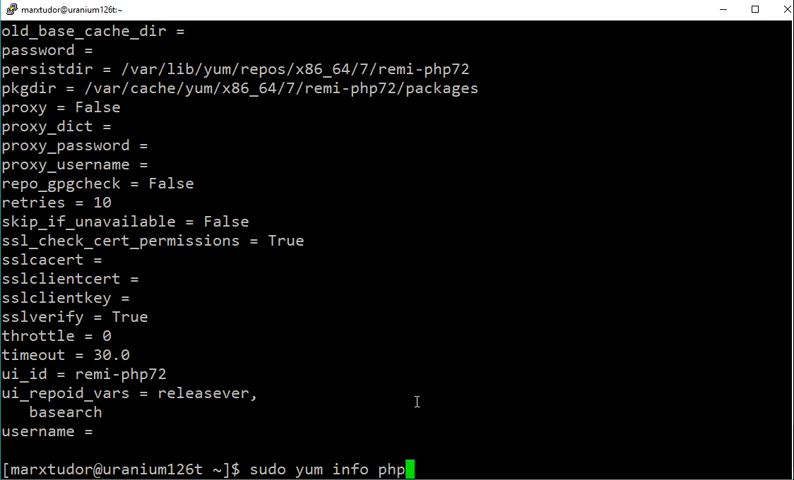
{"action": "key", "text": "Return"}
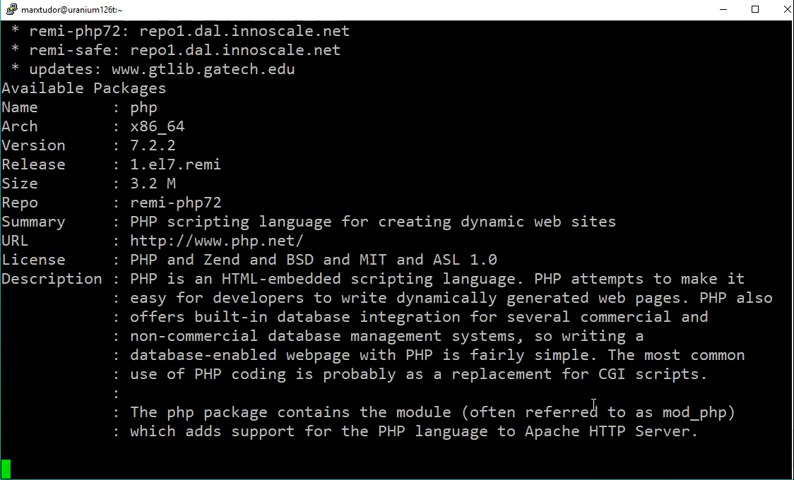
{"action": "key", "text": "Return"}
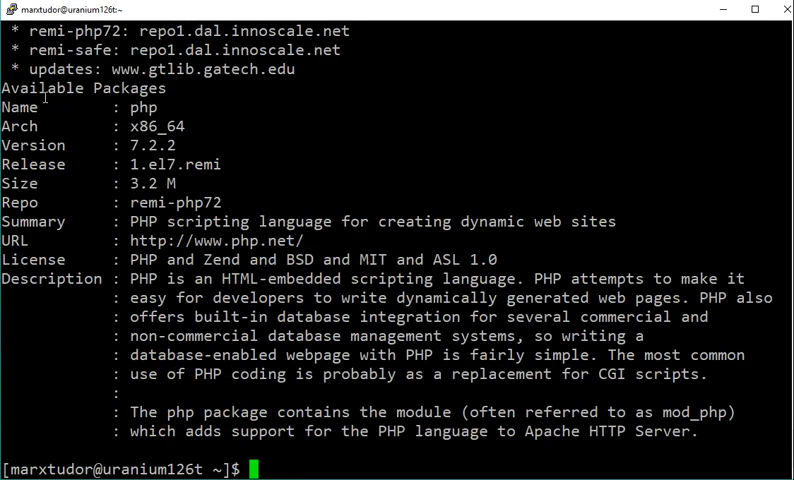
{"action": "mouse_move", "coordinate": [120, 145]}
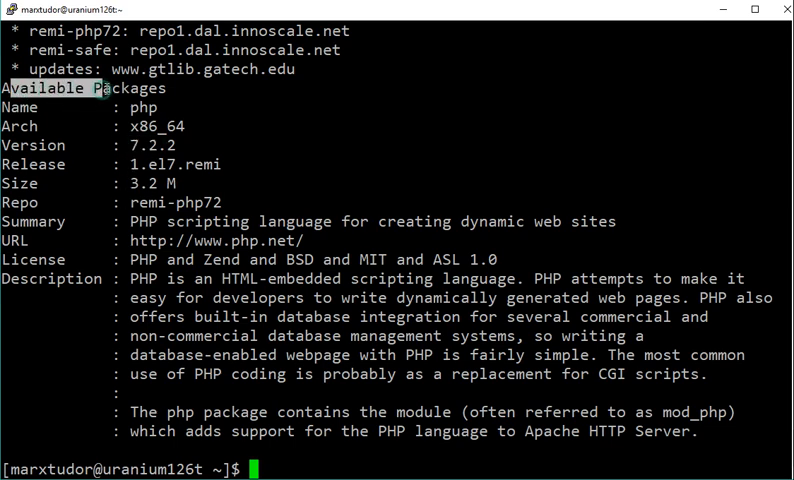
Step: Install PHP 7.2.2 with 'sudo yum -y install php', supplying the sudo password
{"action": "type", "text": "s"}
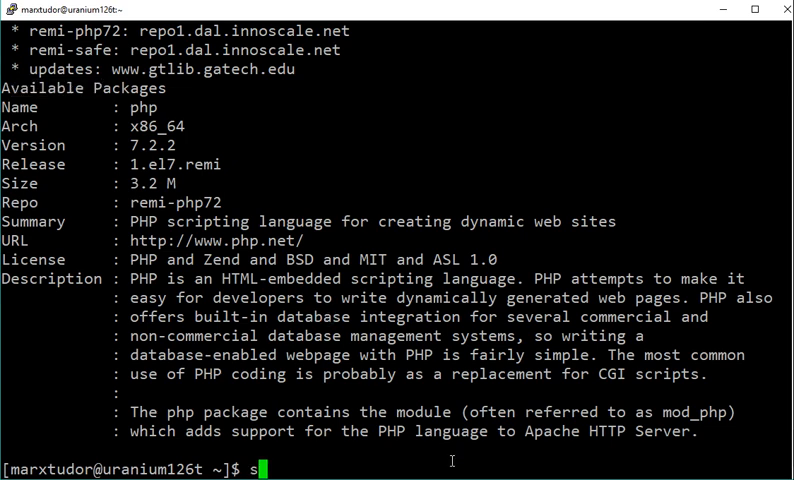
{"action": "type", "text": "udo"}
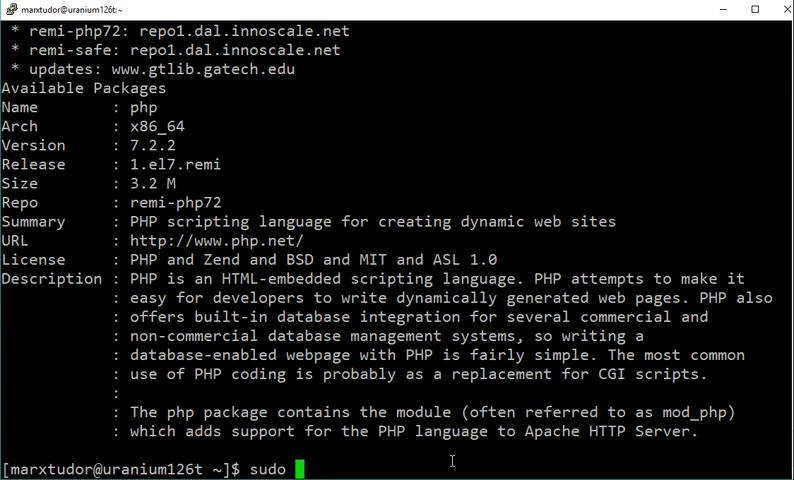
{"action": "type", "text": "yum -"}
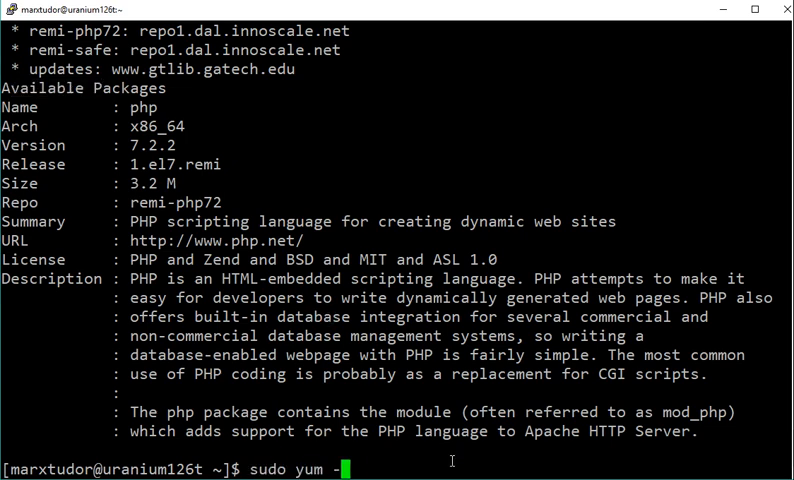
{"action": "type", "text": "y install"}
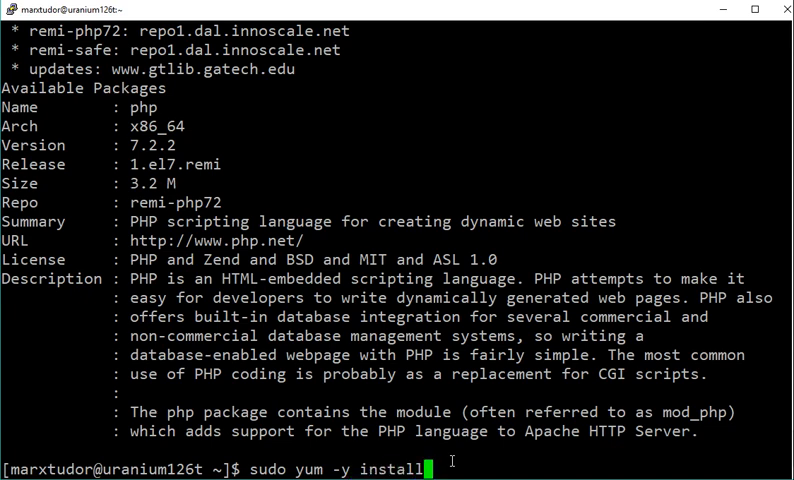
{"action": "type", "text": "php"}
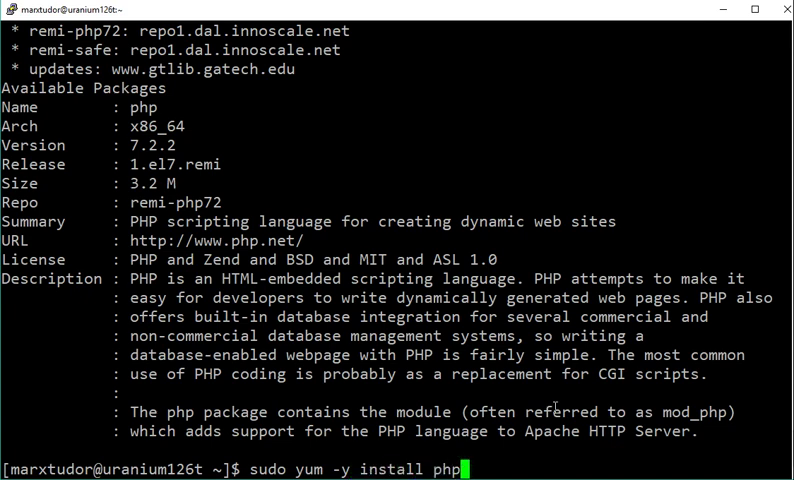
{"action": "key", "text": "Return"}
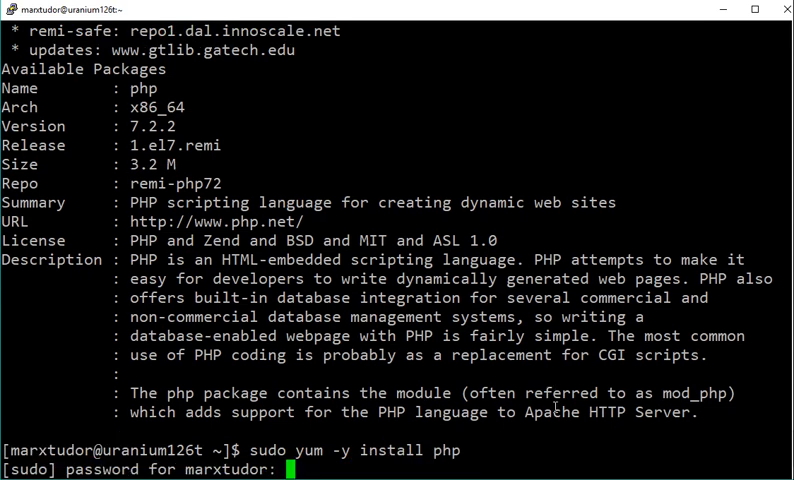
{"action": "key", "text": "Return"}
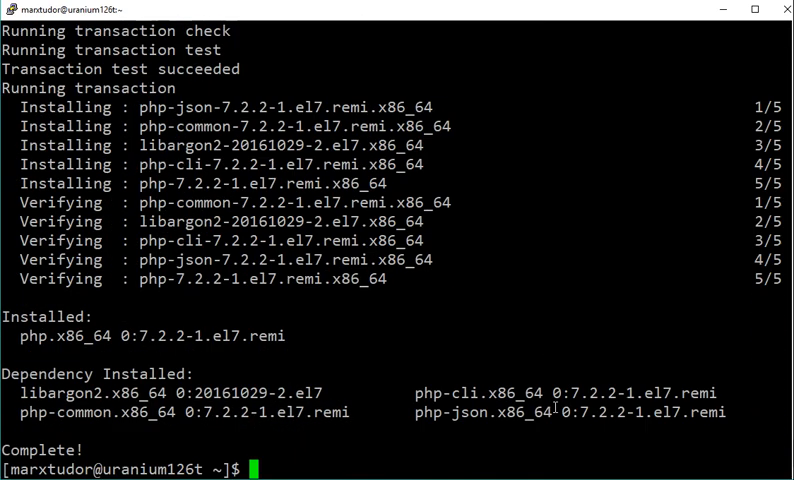
{"action": "mouse_move", "coordinate": [597, 438]}
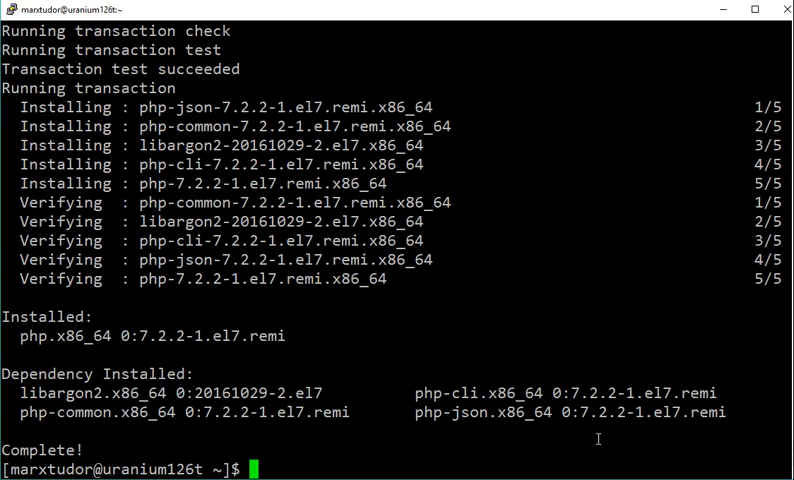
Step: Run 'sudo yum install php-mysqlnd' and confirm with 'y'
{"action": "type", "text": "su"}
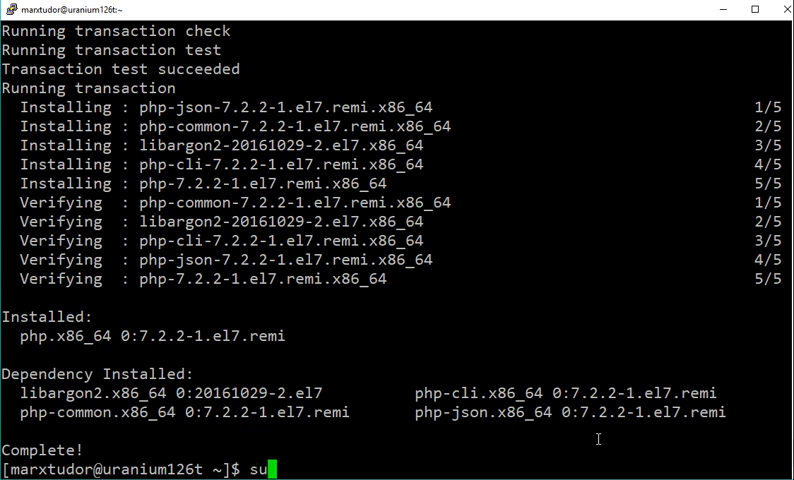
{"action": "type", "text": "do yum"}
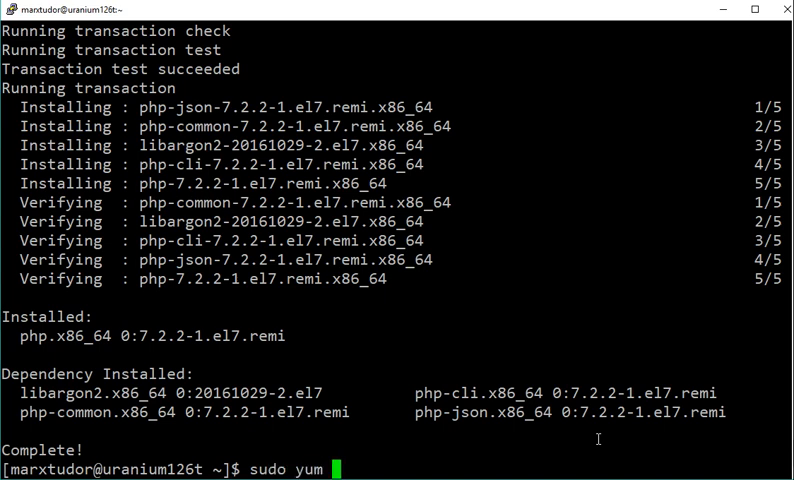
{"action": "mouse_move", "coordinate": [375, 447]}
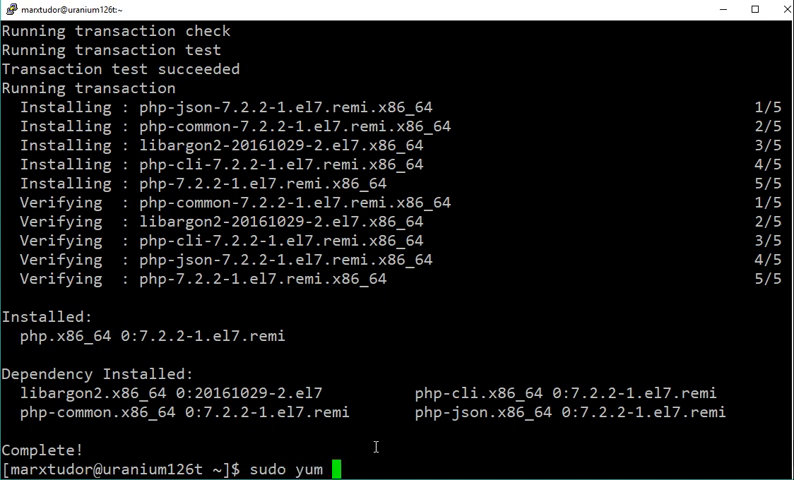
{"action": "type", "text": "install"}
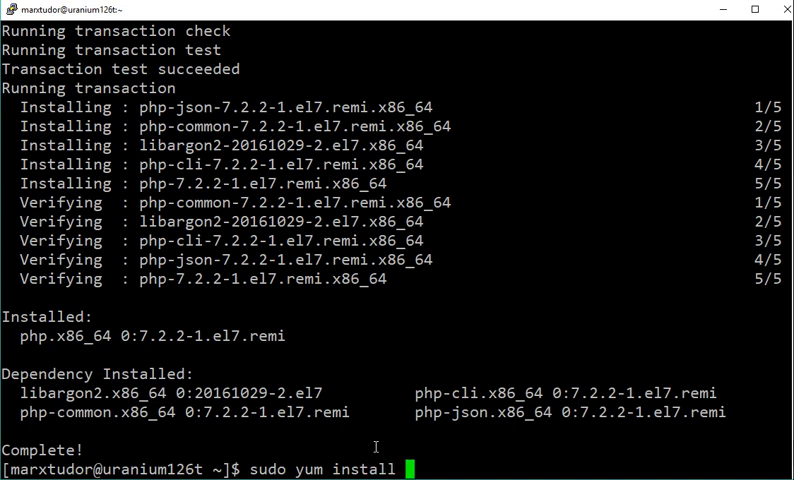
{"action": "type", "text": "php-my"}
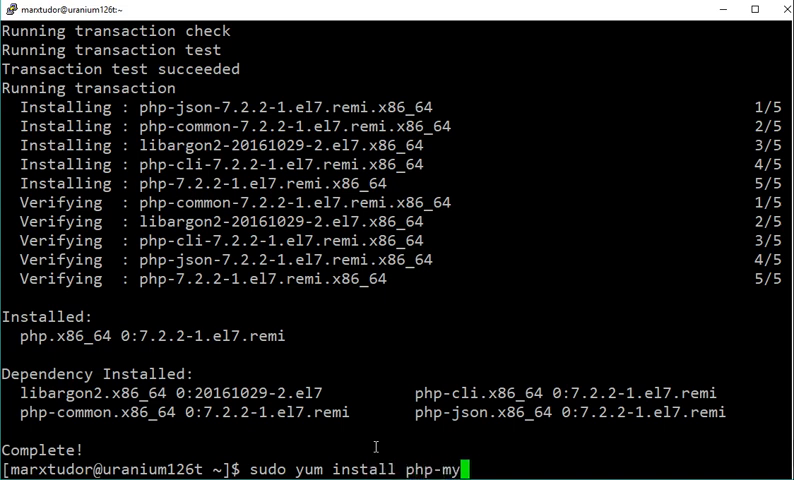
{"action": "type", "text": "sqlnd"}
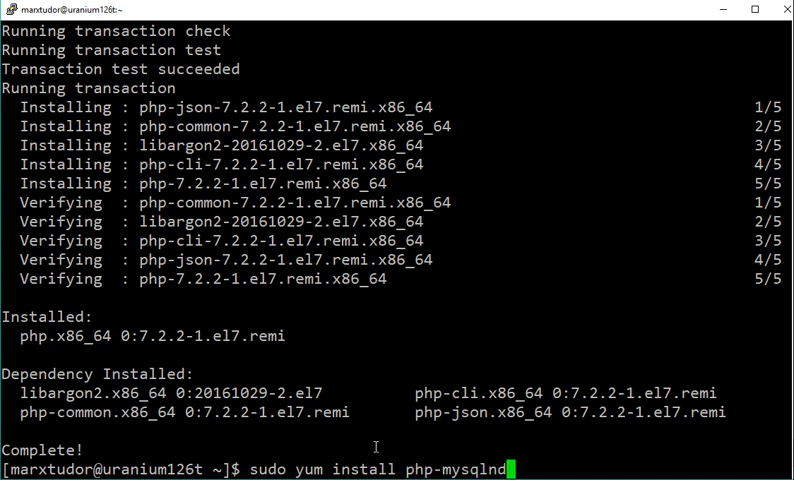
{"action": "key", "text": "Return"}
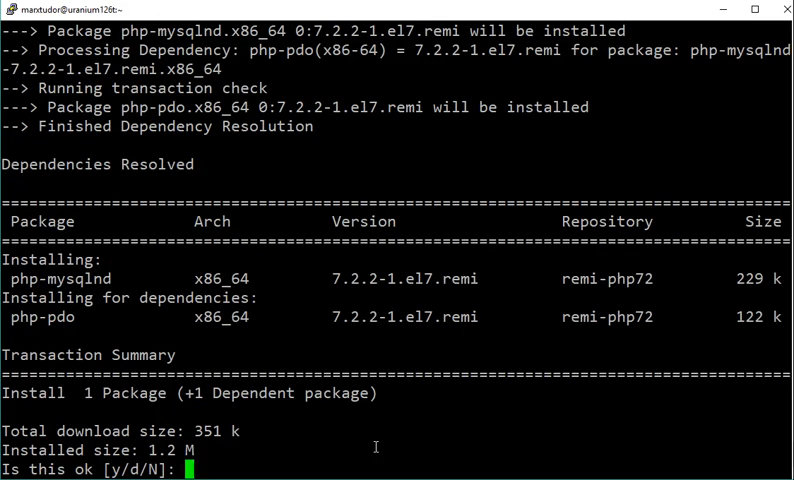
{"action": "type", "text": "y"}
{"action": "type", "text": "sudo systemctl"}
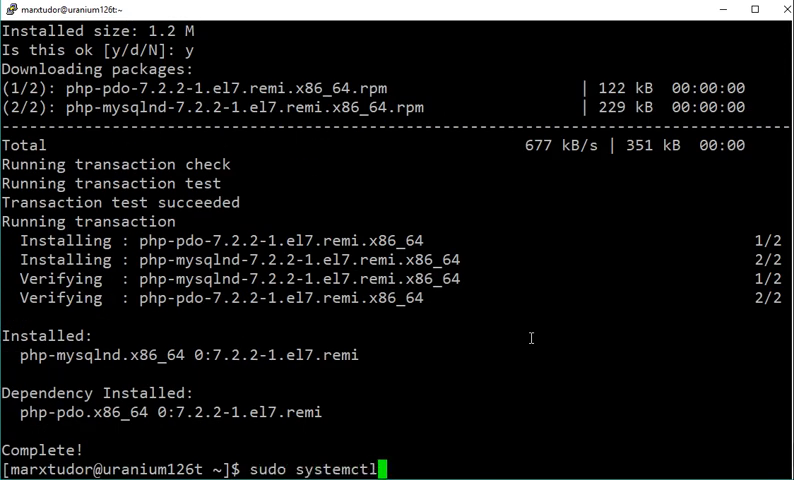
Step: Restart the httpd service with 'sudo systemctl restart httpd'
{"action": "type", "text": "r"}
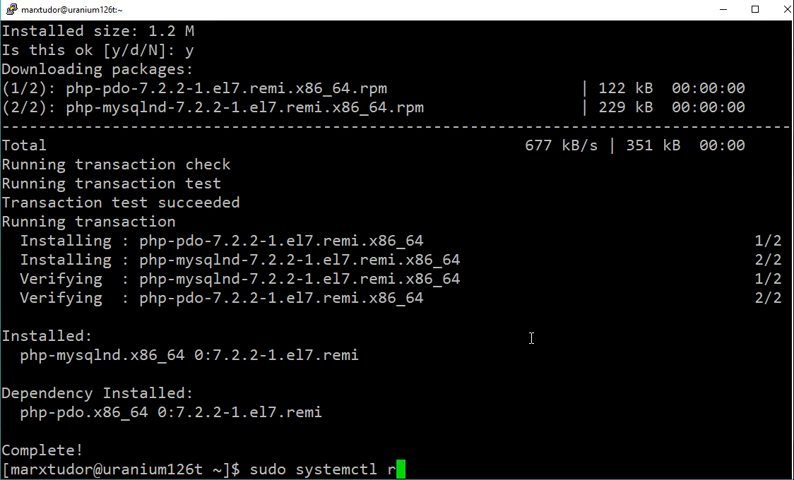
{"action": "type", "text": "estart httpd"}
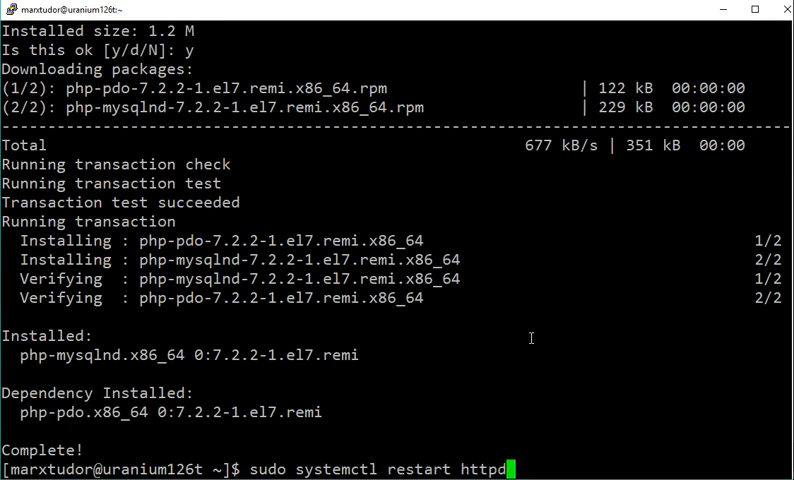
{"action": "key", "text": "Return"}
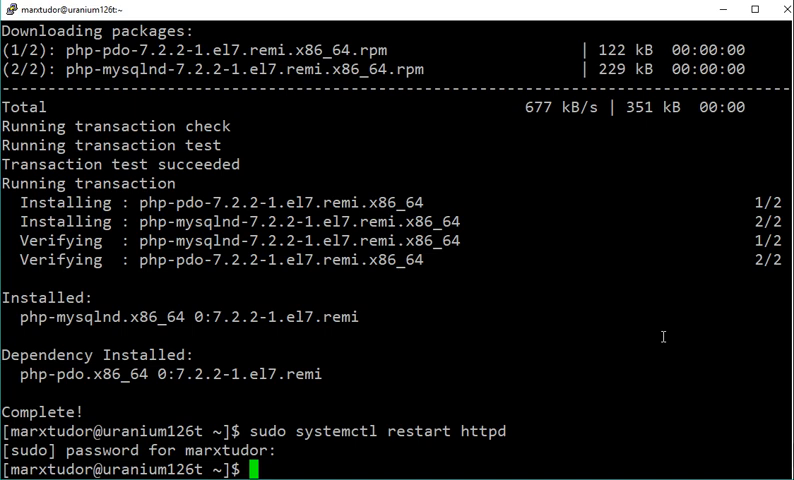
Step: Run 'php -v' to confirm PHP 7.2.2 (cli) with Zend Engine v3.2.0
{"action": "type", "text": "php"}
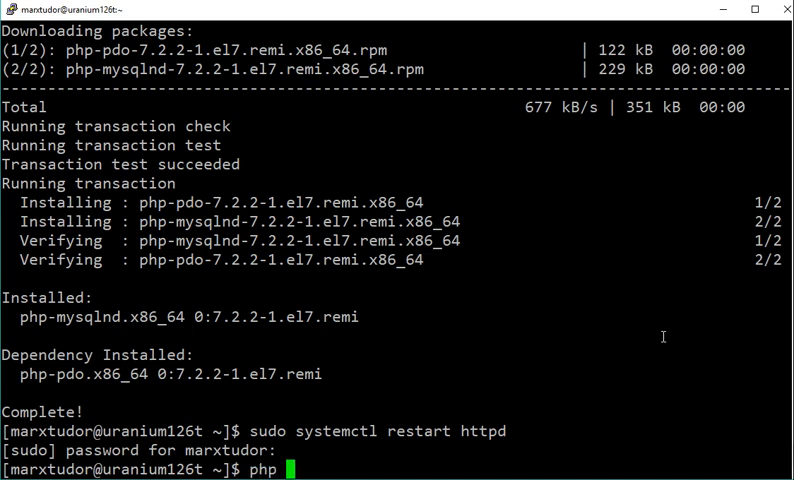
{"action": "type", "text": "-v"}
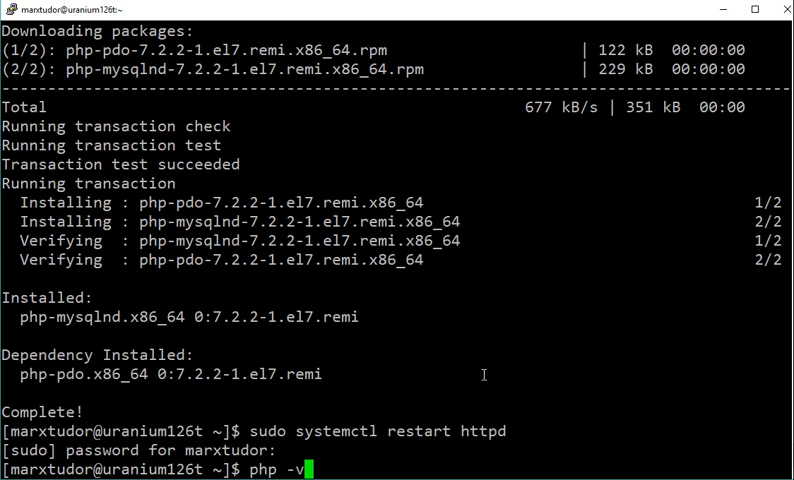
{"action": "key", "text": "Return"}
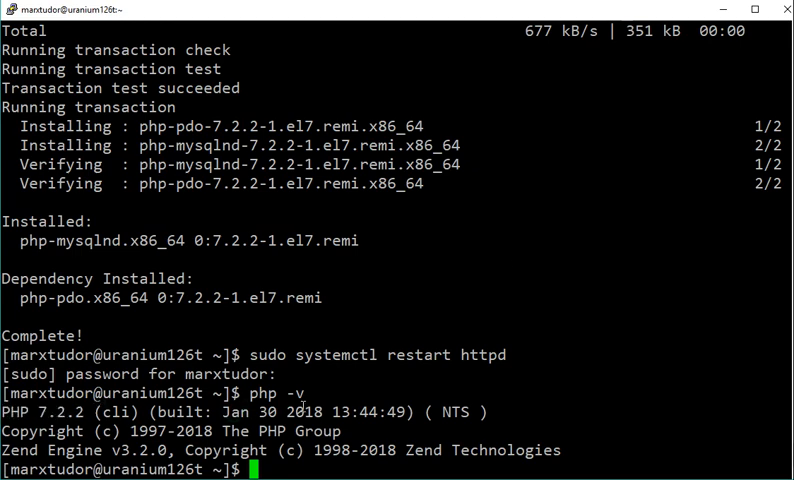
{"action": "mouse_move", "coordinate": [508, 269]}
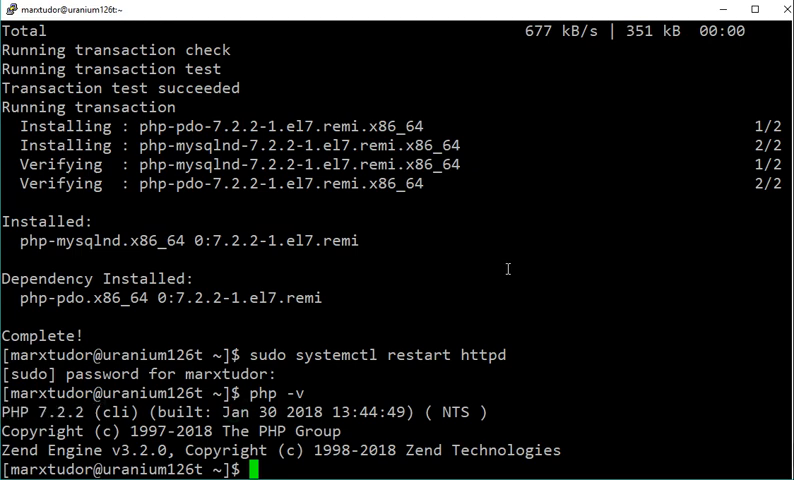